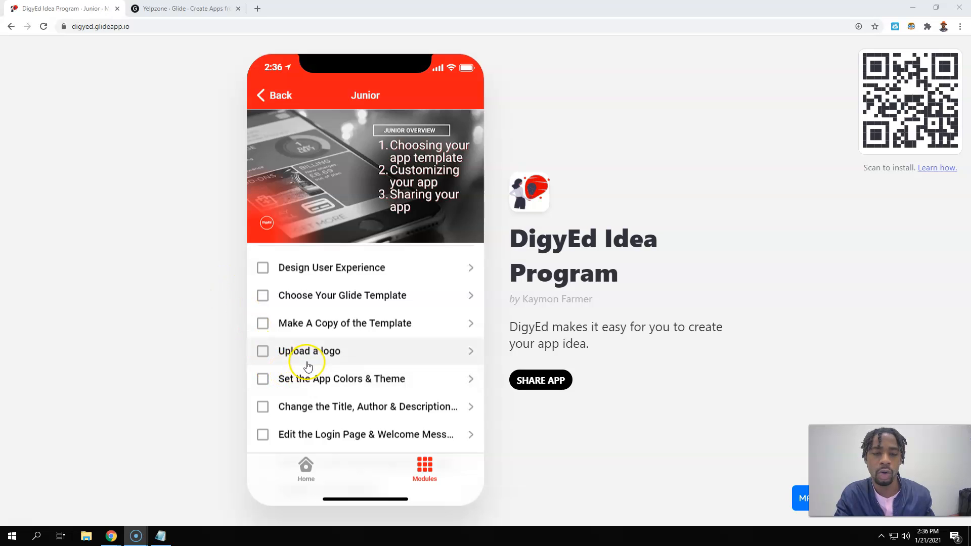
mouse_move(304, 364)
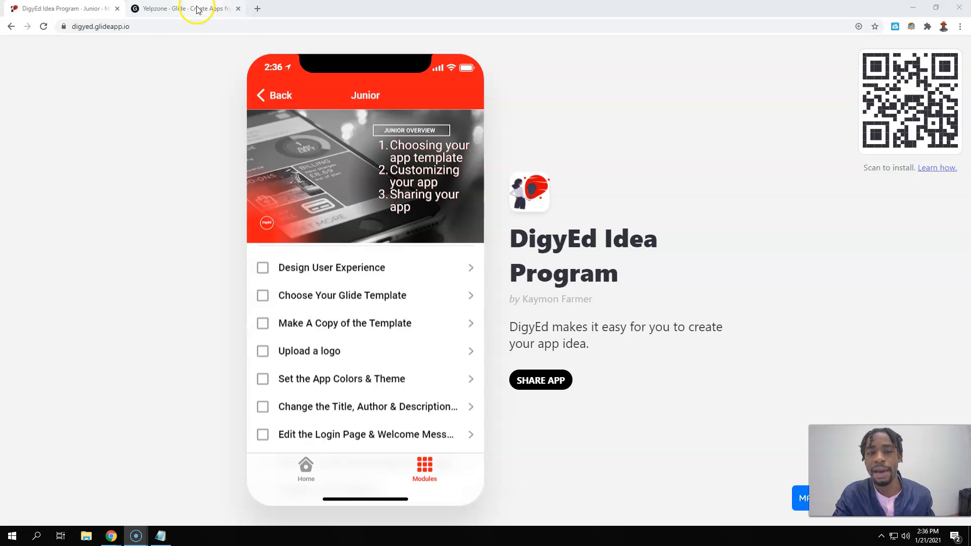
mouse_move(204, 9)
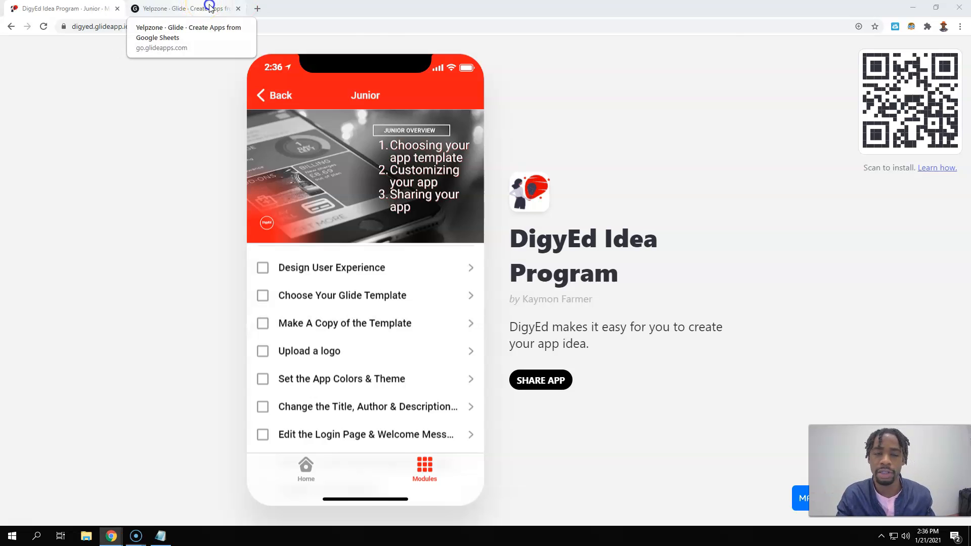
Switch to the Yelpzone app builder and open its Settings page.
left_click(180, 8)
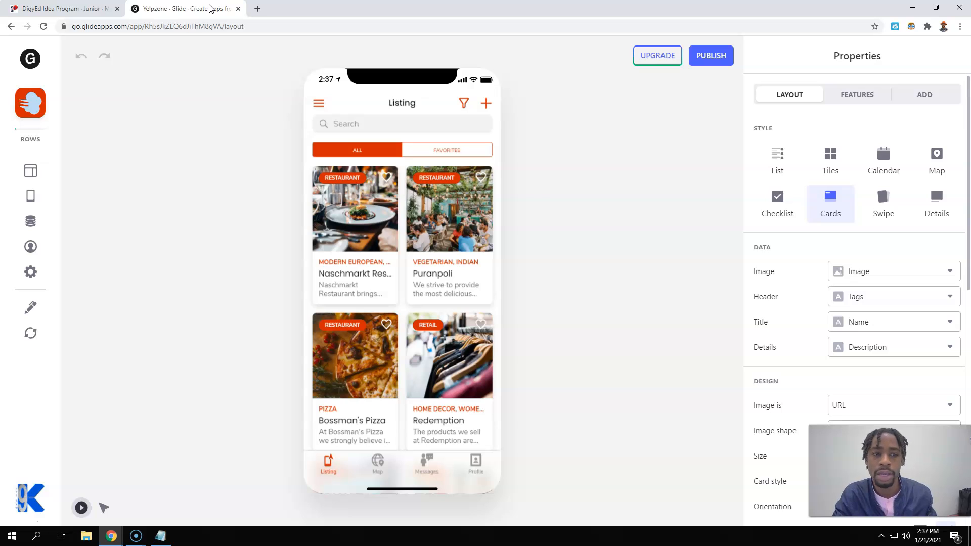
mouse_move(159, 304)
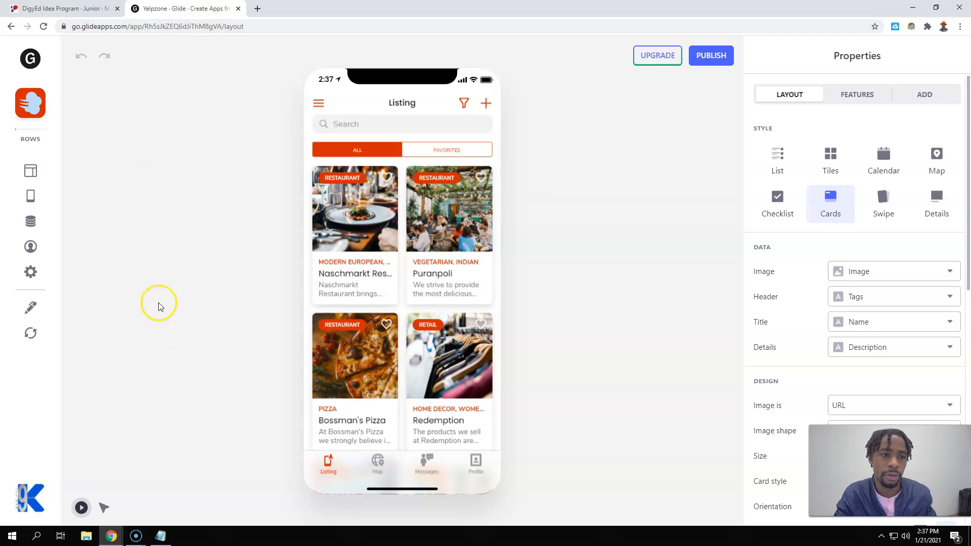
mouse_move(30, 172)
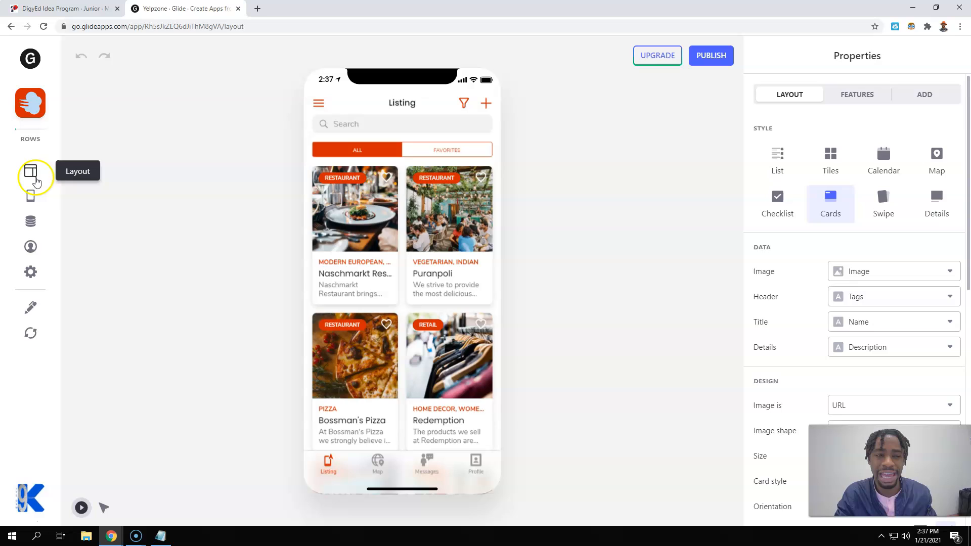
mouse_move(30, 172)
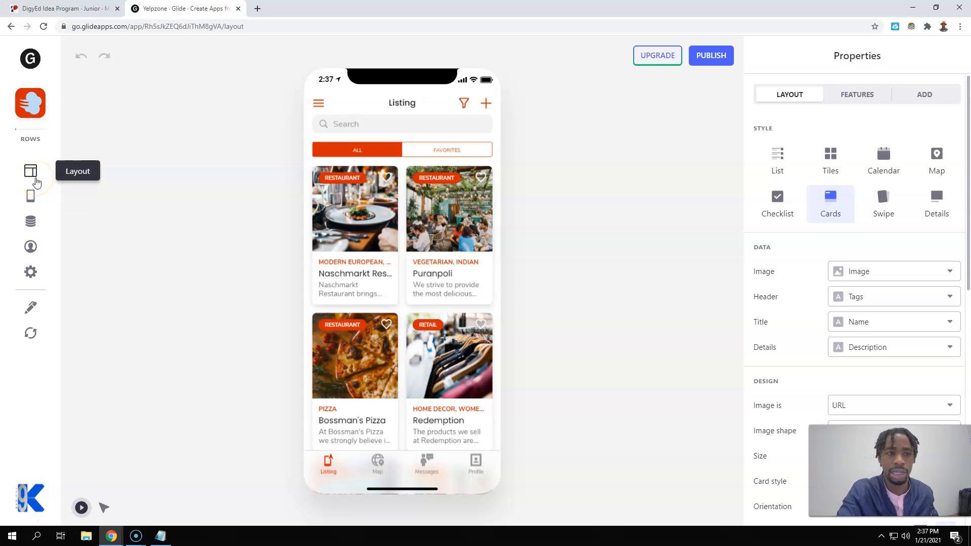
mouse_move(31, 225)
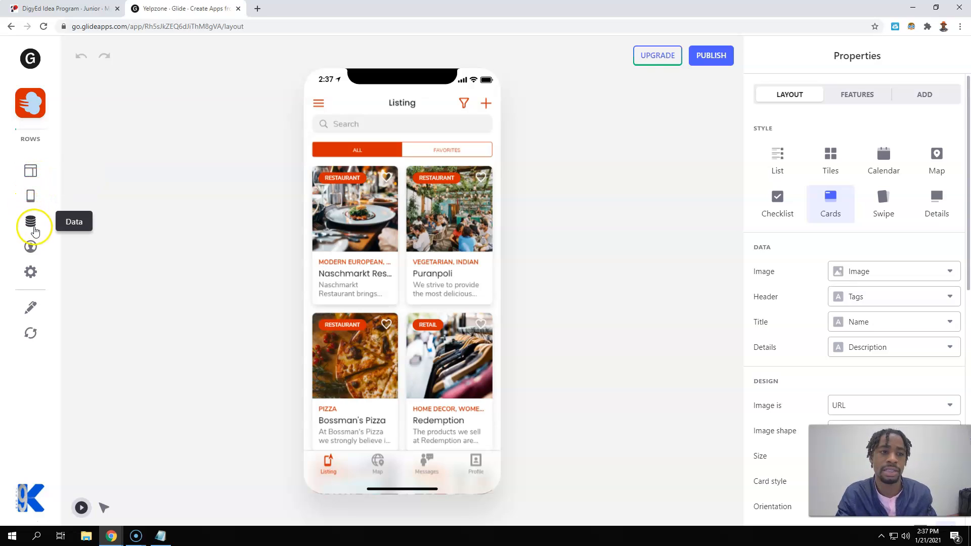
mouse_move(30, 272)
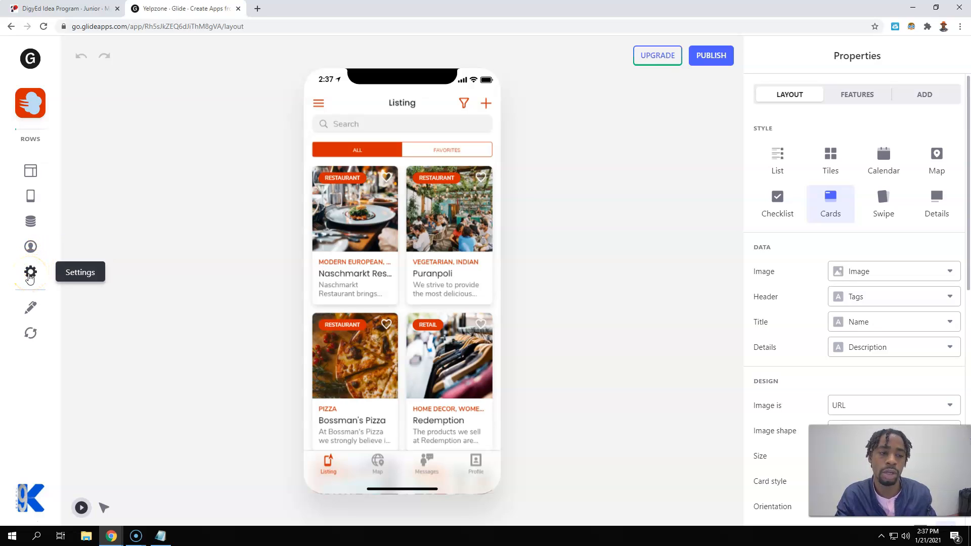
mouse_move(30, 333)
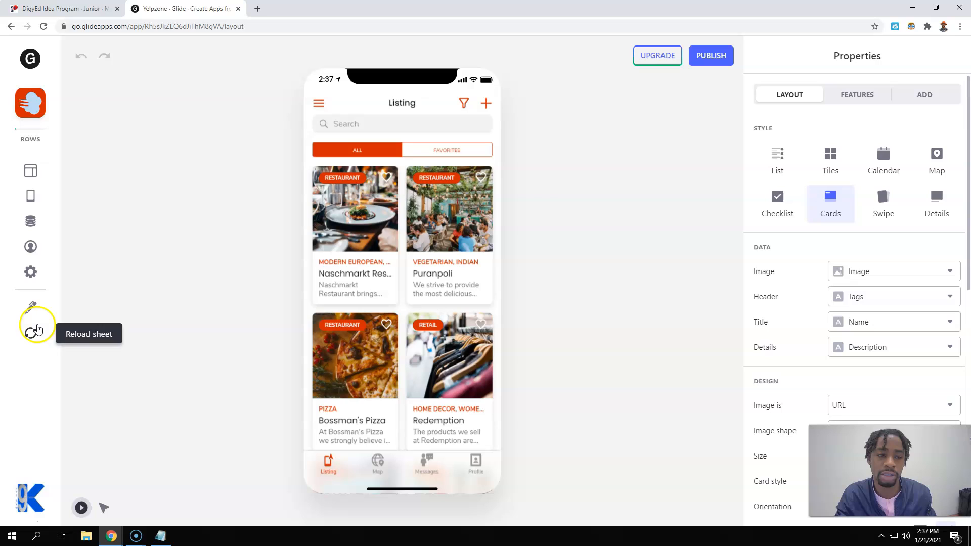
left_click(31, 272)
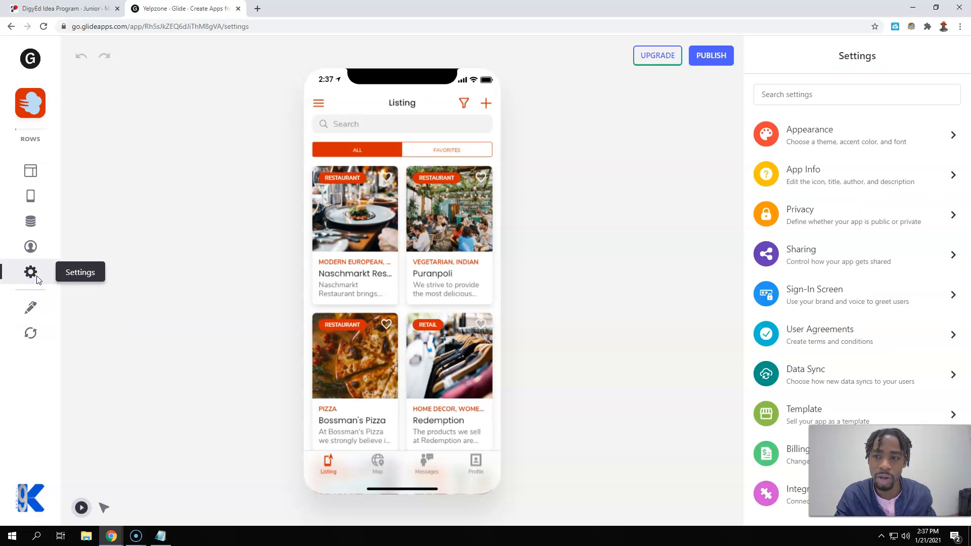
mouse_move(829, 135)
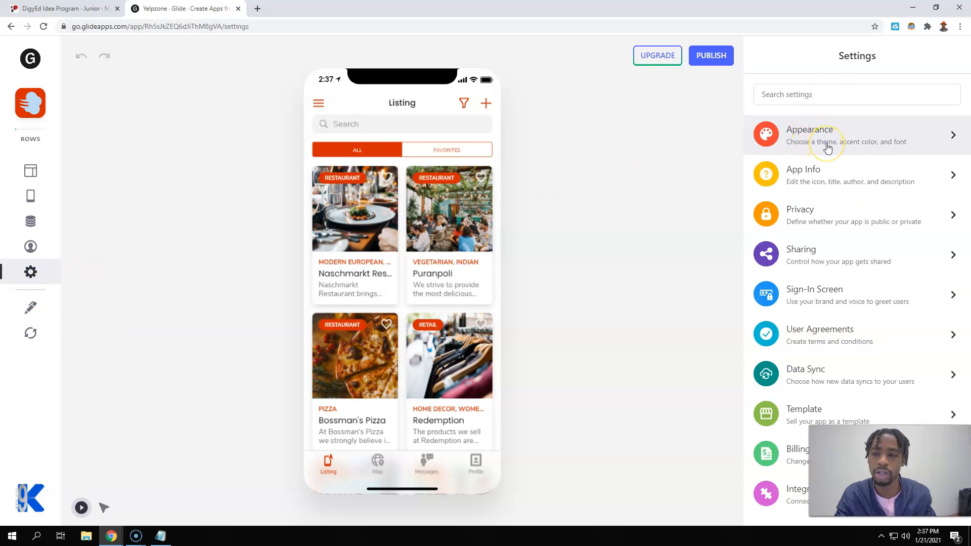
mouse_move(829, 178)
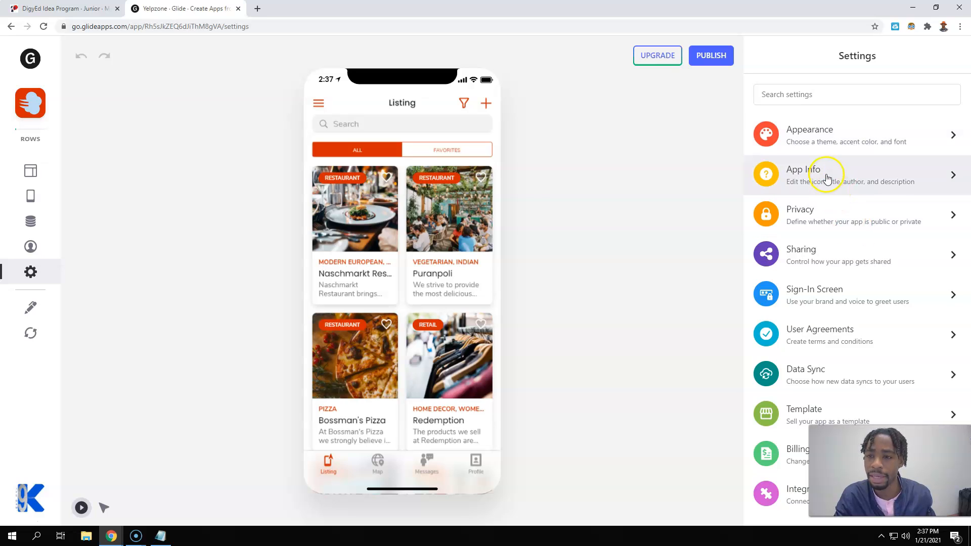
Open App Info showing Yelpzone's icon, name, author and description.
left_click(805, 175)
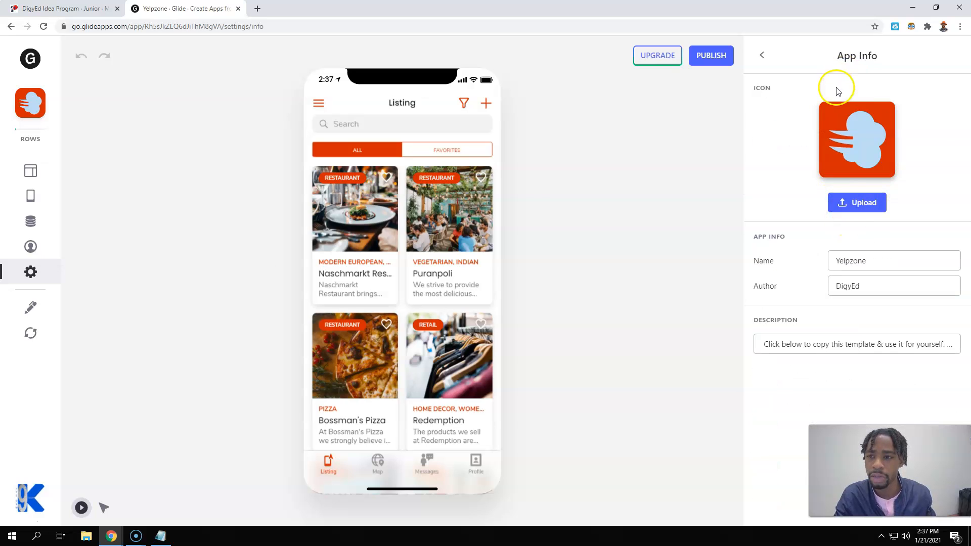
mouse_move(857, 139)
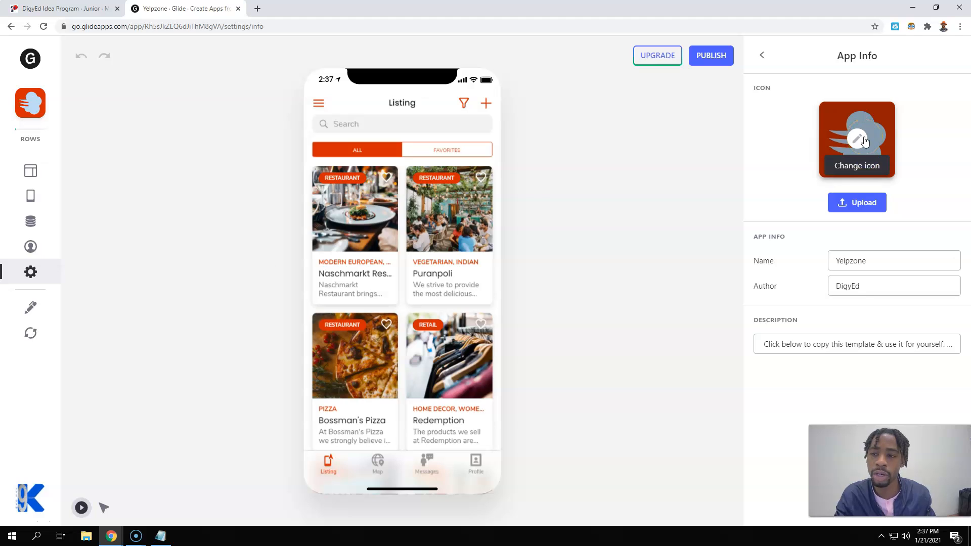
mouse_move(860, 145)
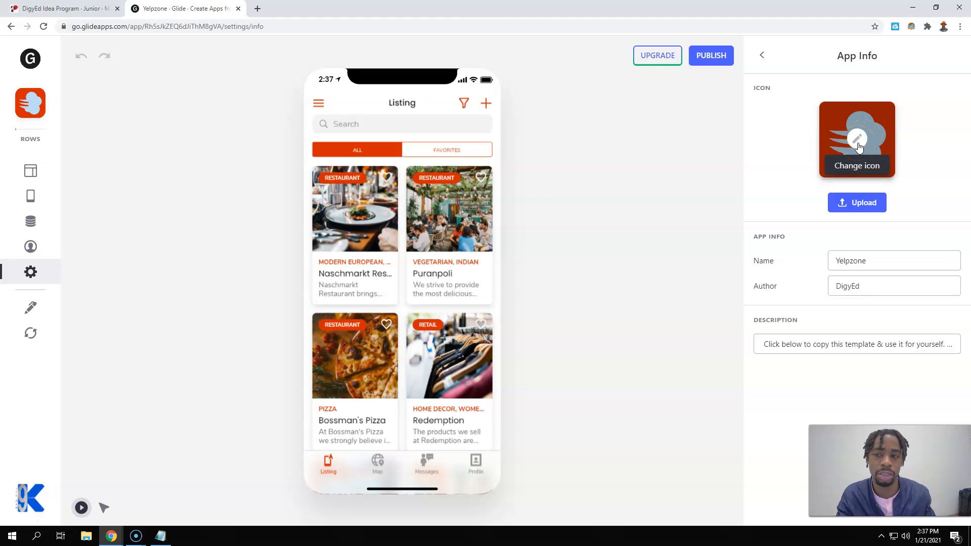
mouse_move(861, 170)
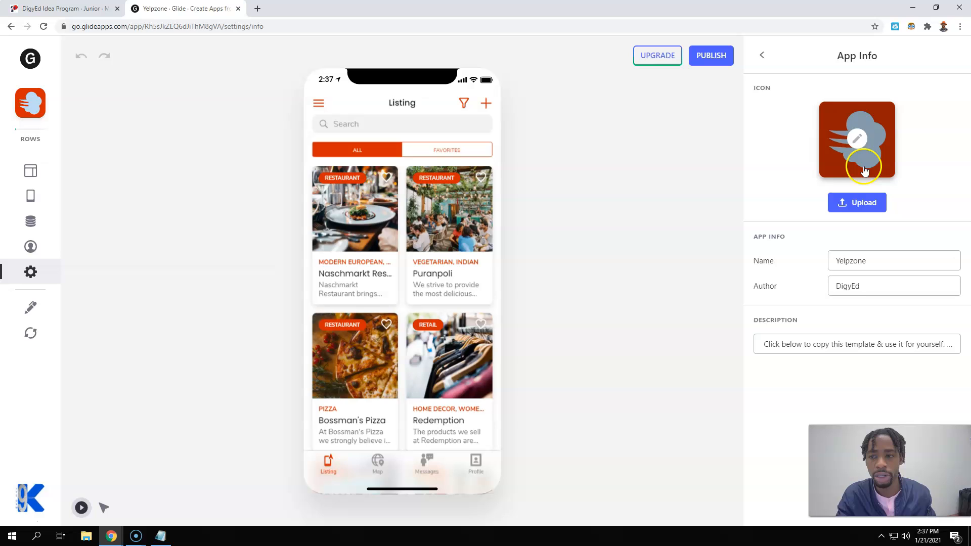
left_click(857, 139)
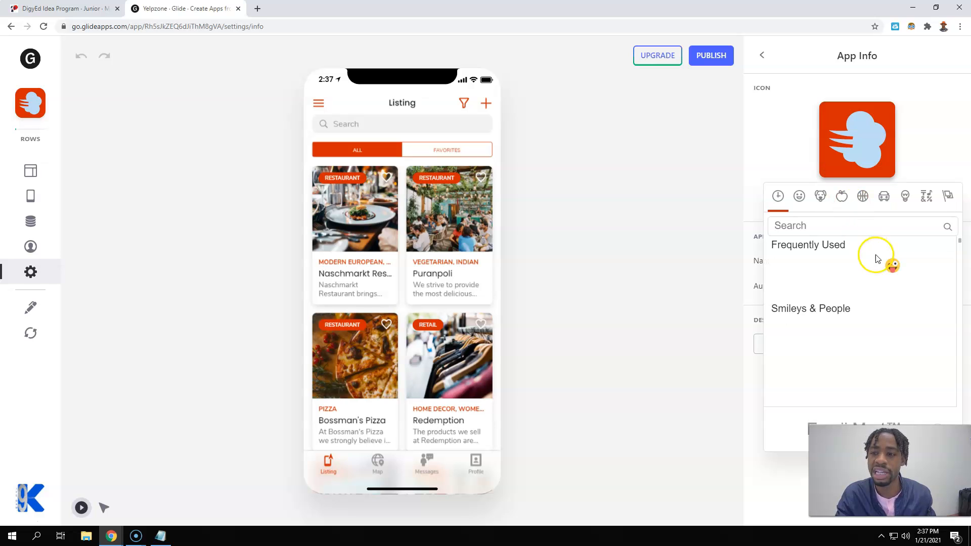
scroll("down", 3)
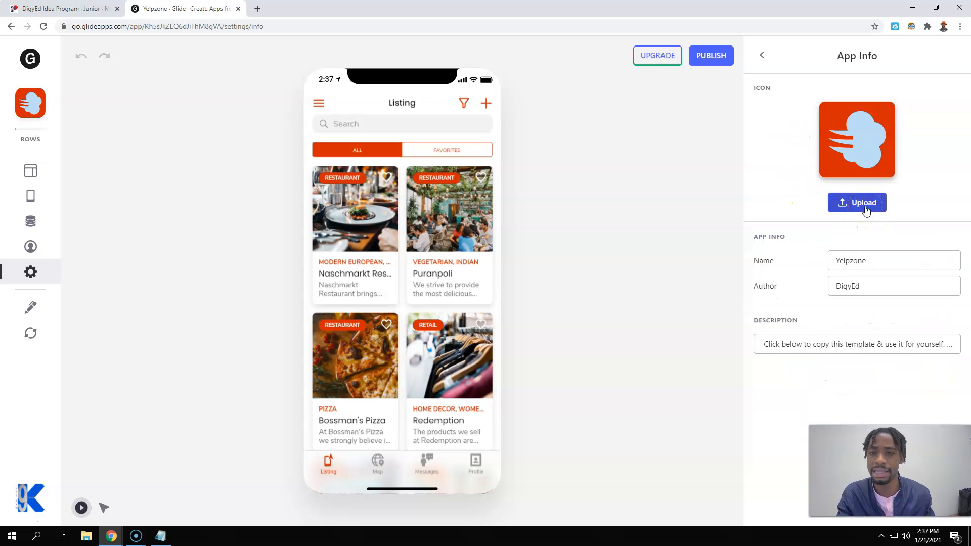
mouse_move(842, 207)
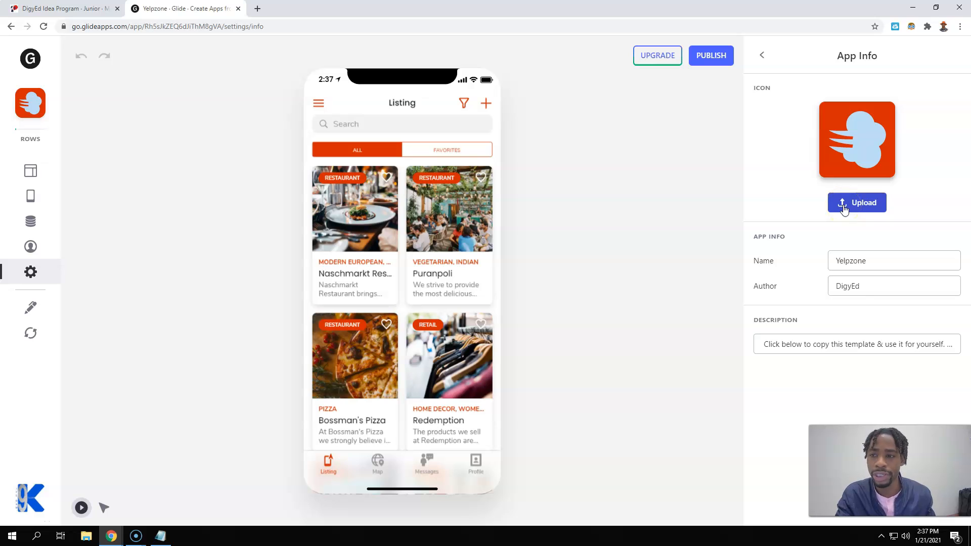